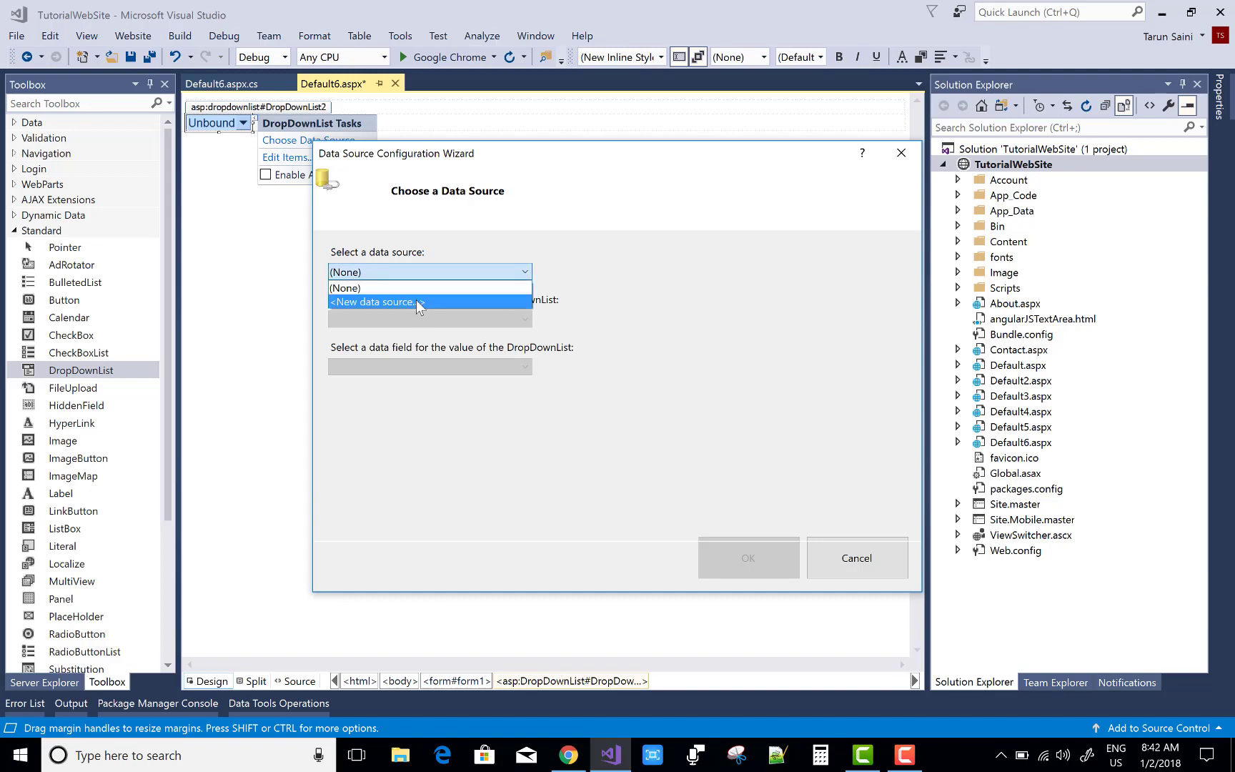
Create a new Database data source on ConnectionString selecting all columns (*) from the Employee table.
{"action": "left_click", "coordinate": [373, 302]}
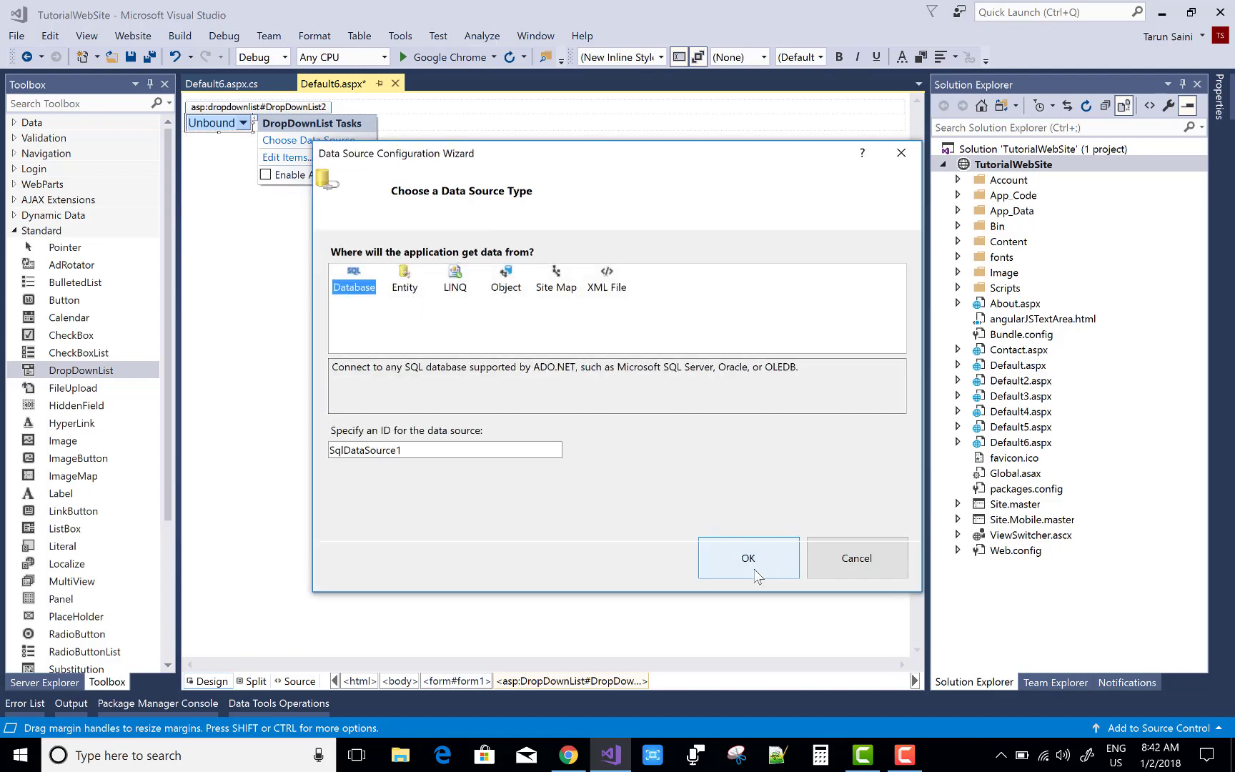
{"action": "left_click", "coordinate": [748, 558]}
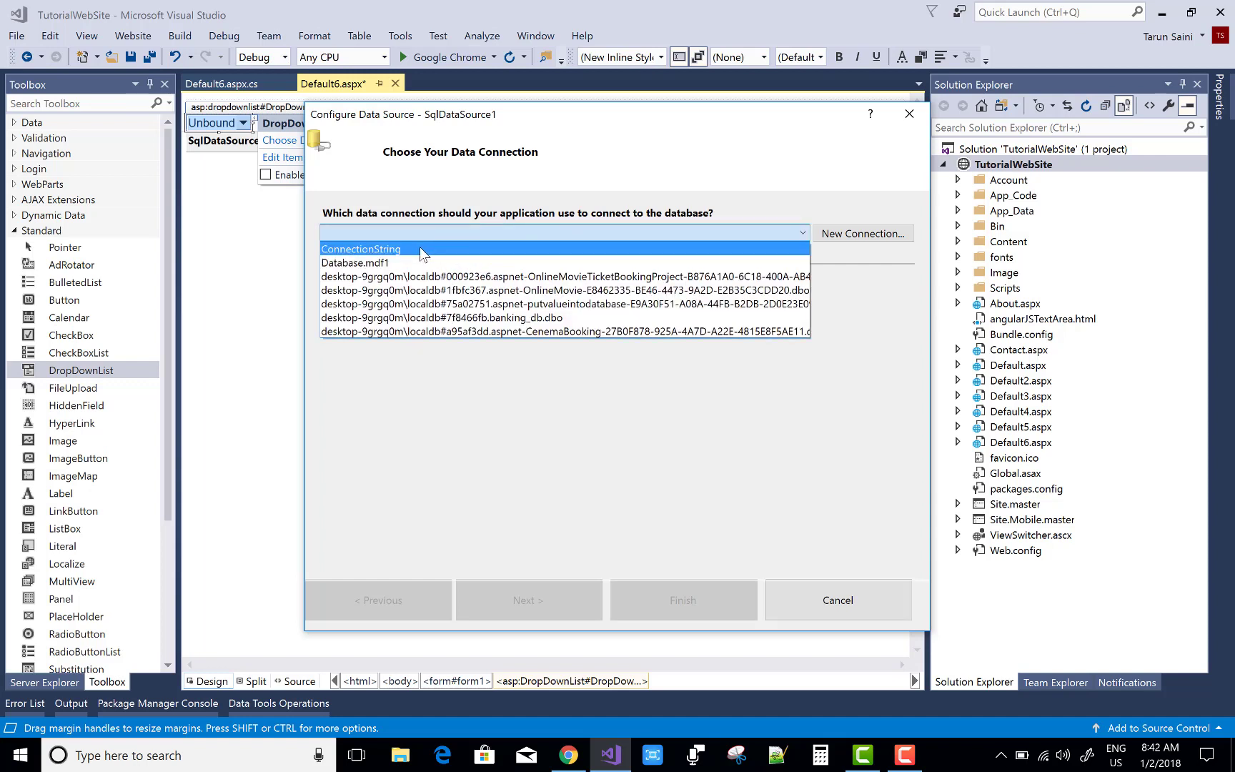
{"action": "left_click", "coordinate": [361, 249]}
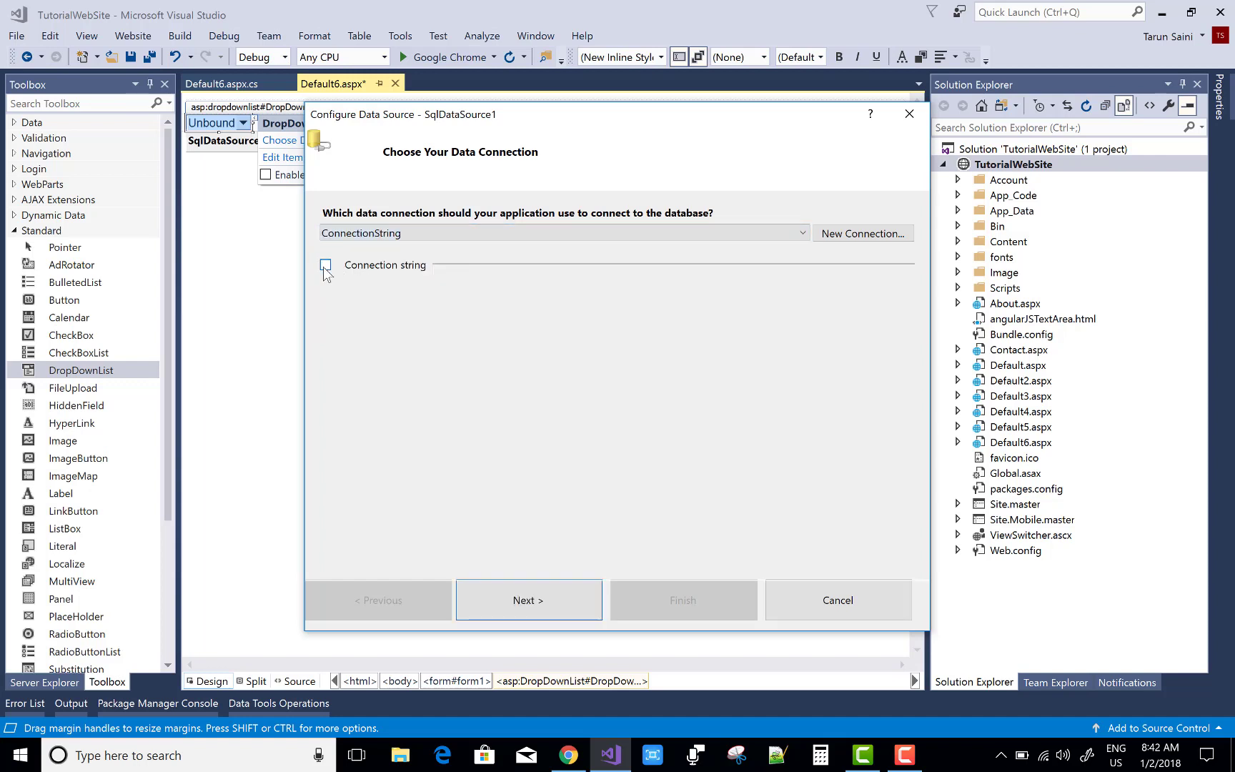
{"action": "left_click", "coordinate": [325, 264]}
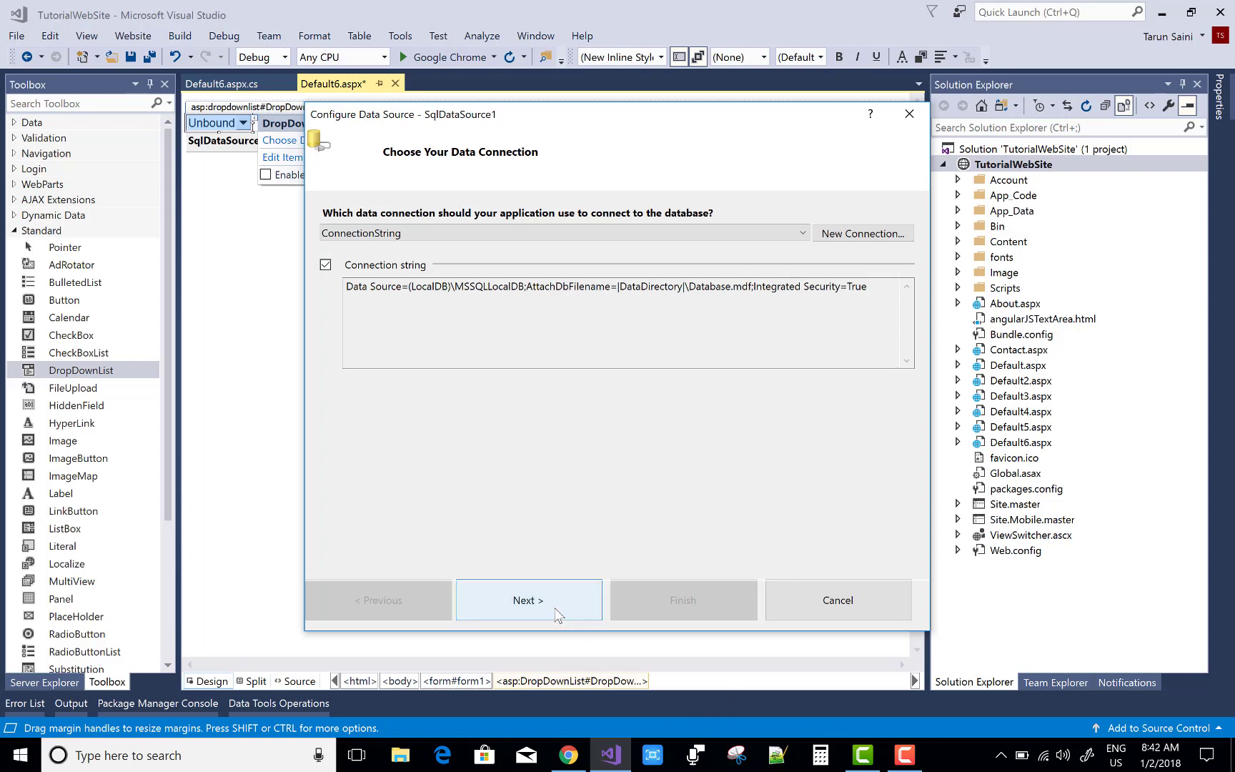
{"action": "left_click", "coordinate": [527, 601]}
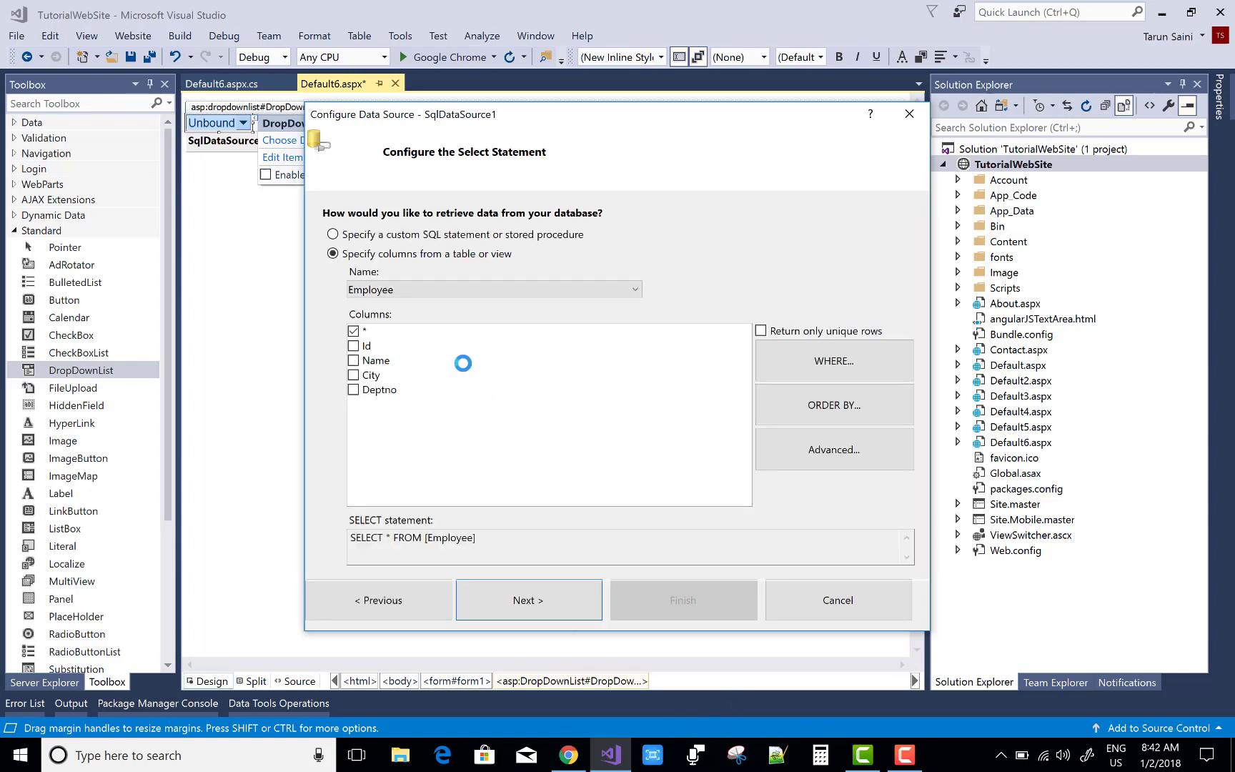
{"action": "left_click", "coordinate": [528, 600]}
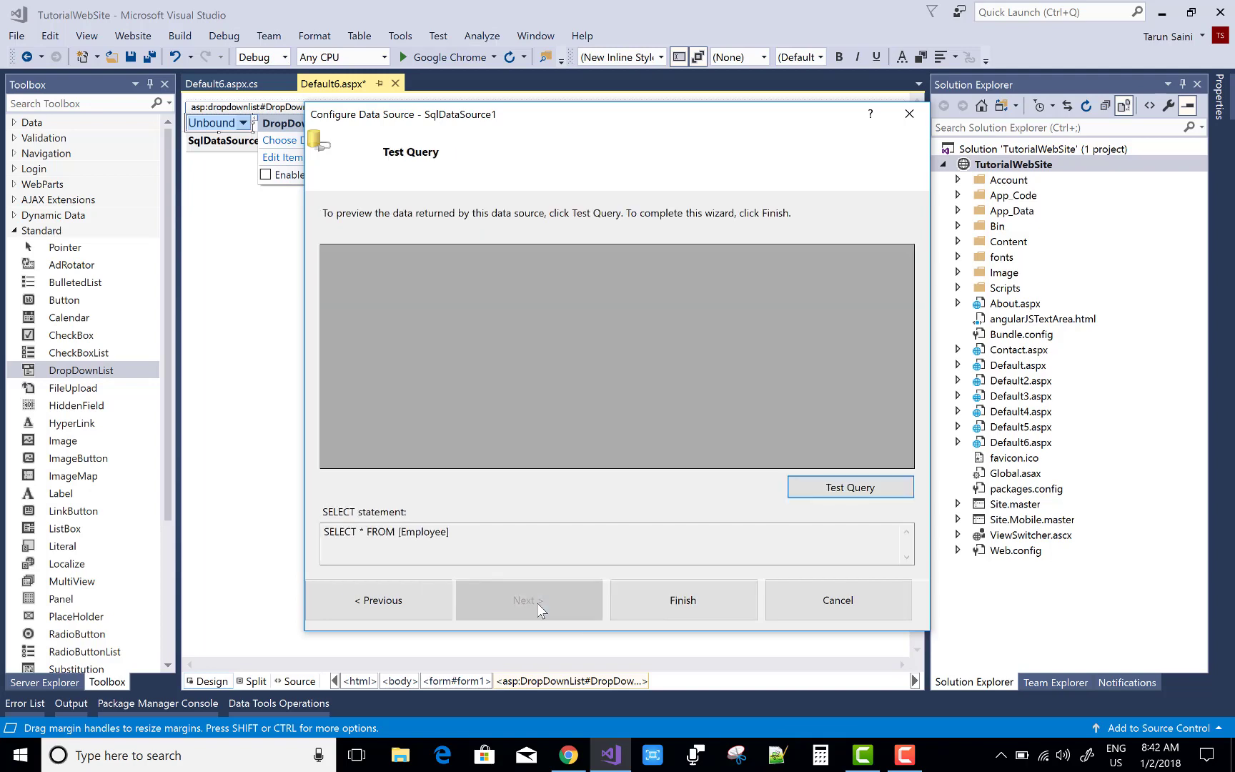
{"action": "mouse_move", "coordinate": [682, 600]}
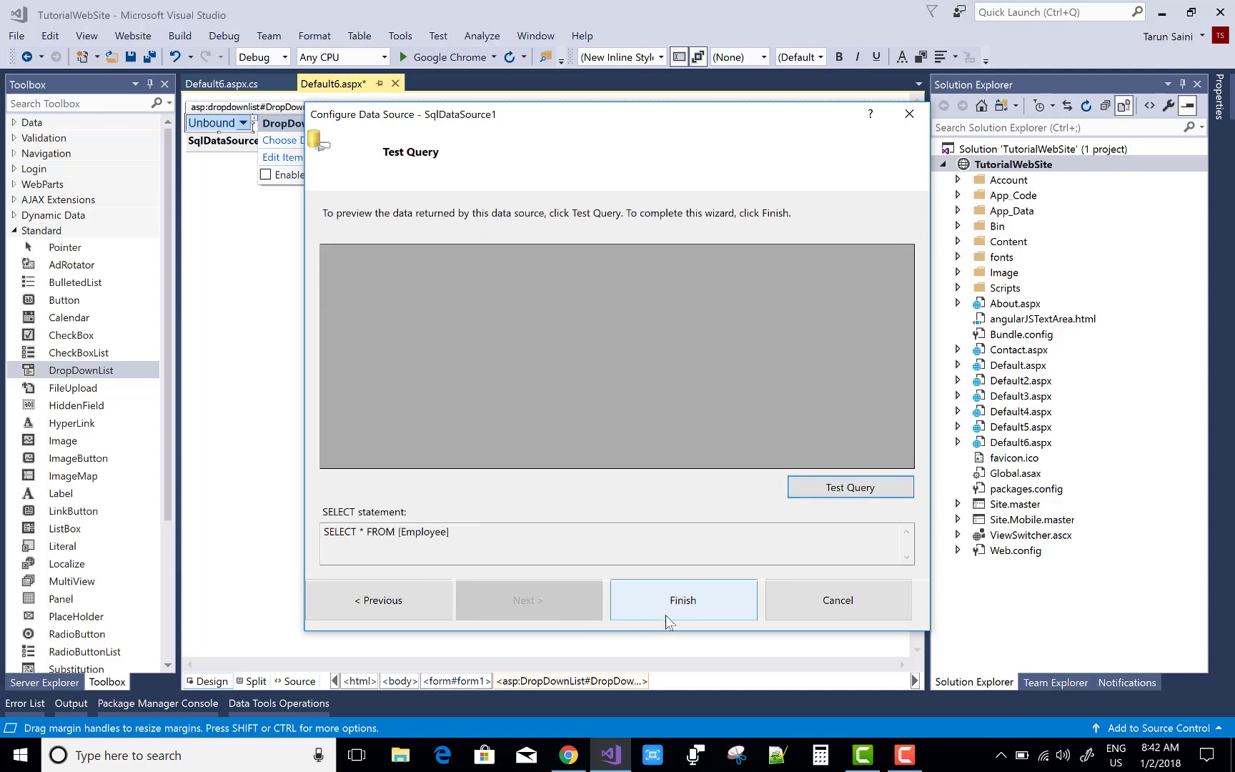
Finish the data source and bind the list to SqlDataSource1 with Name as text and Id as value.
{"action": "left_click", "coordinate": [682, 600]}
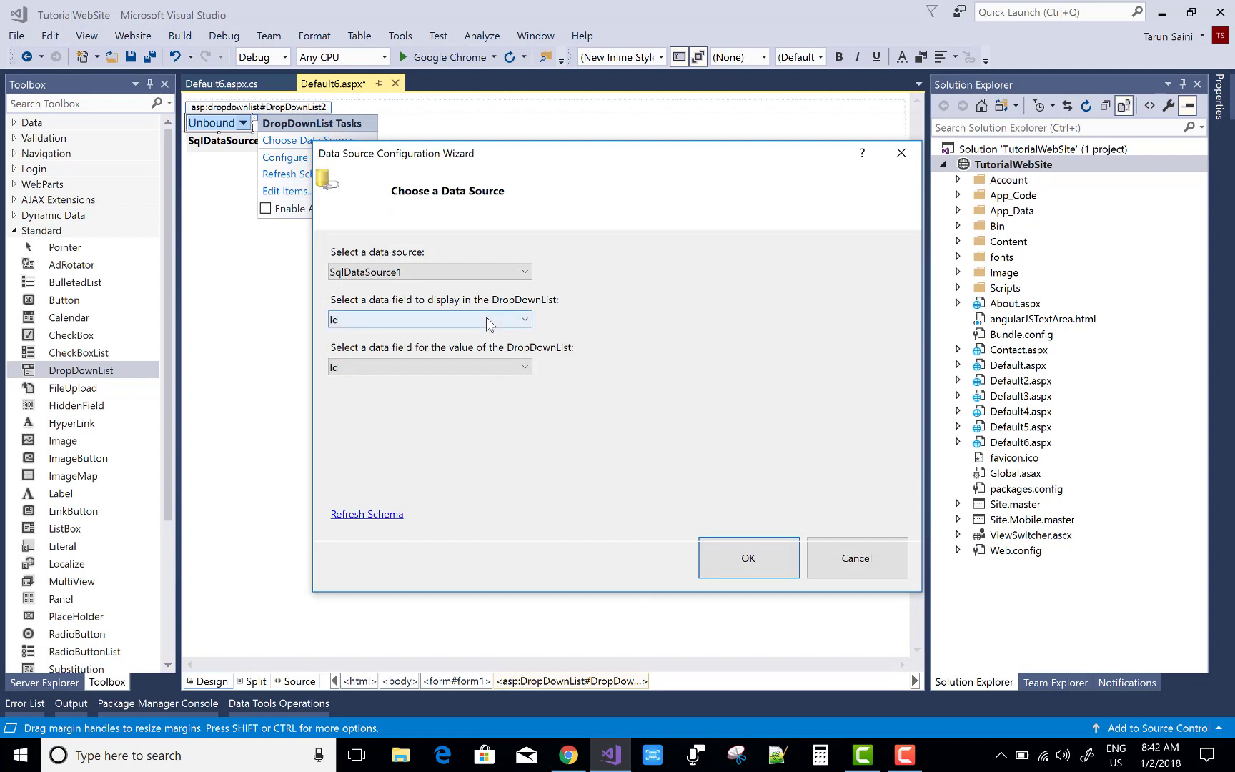
{"action": "left_click", "coordinate": [429, 319]}
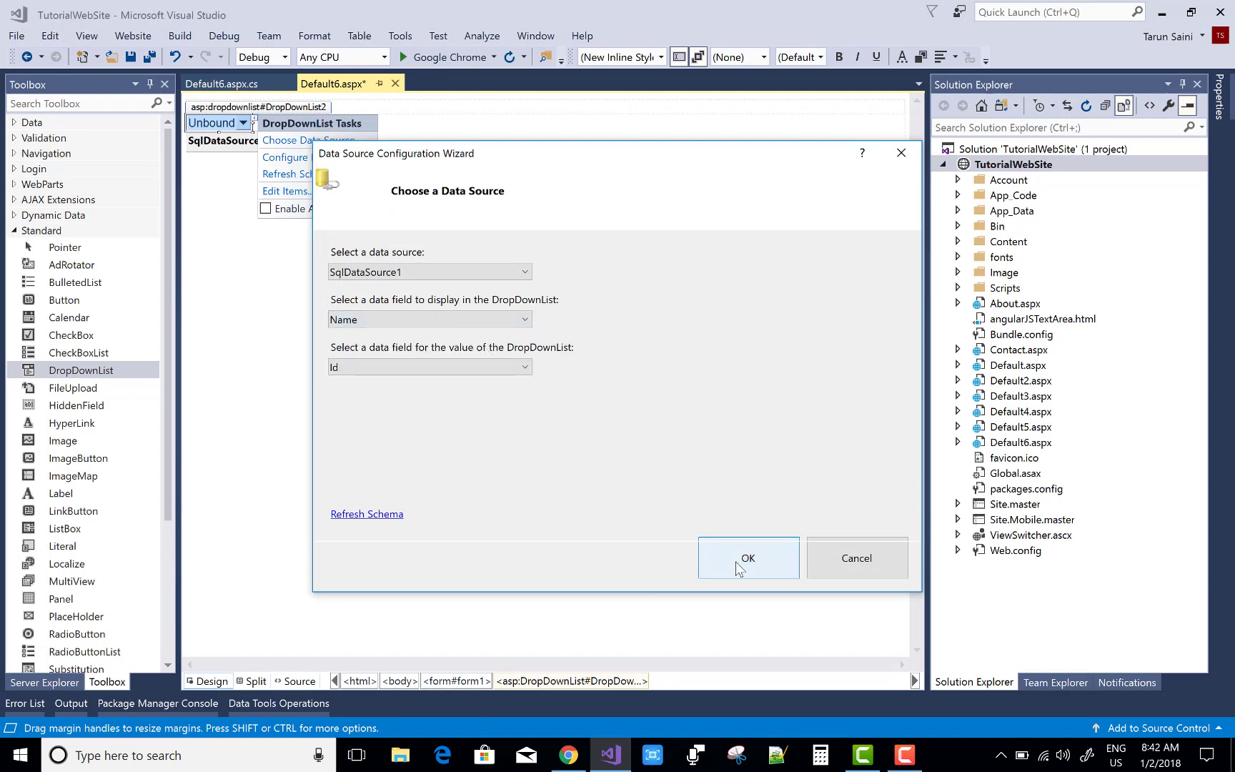
{"action": "left_click", "coordinate": [747, 558]}
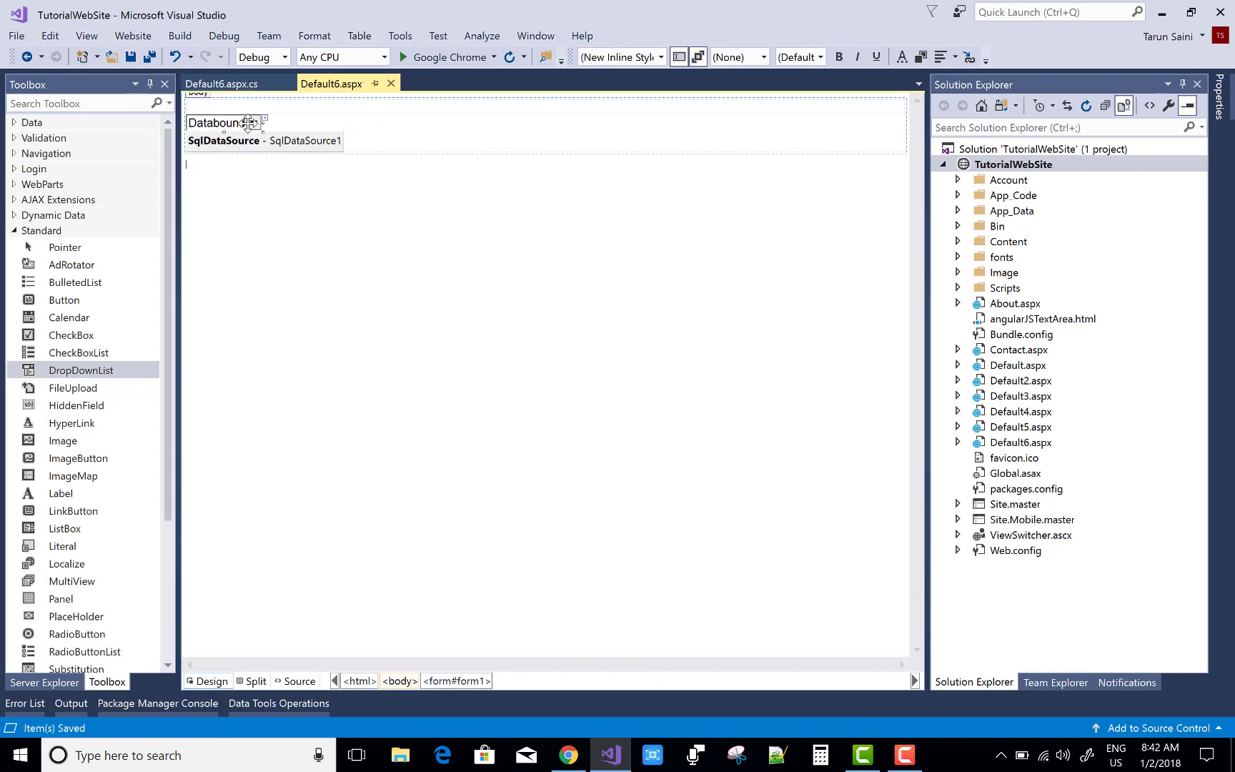
Select the data-bound DropDownList and show its event list in Properties.
{"action": "left_click", "coordinate": [221, 123]}
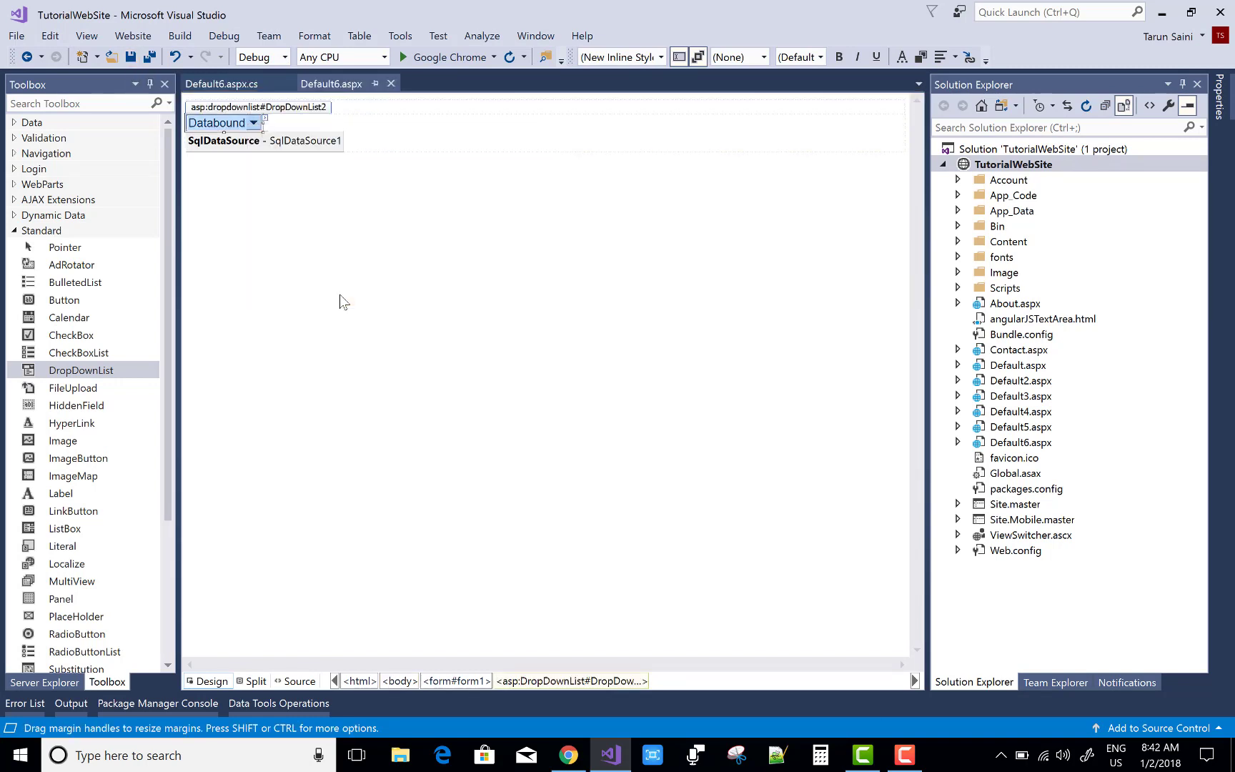
{"action": "left_click", "coordinate": [219, 123]}
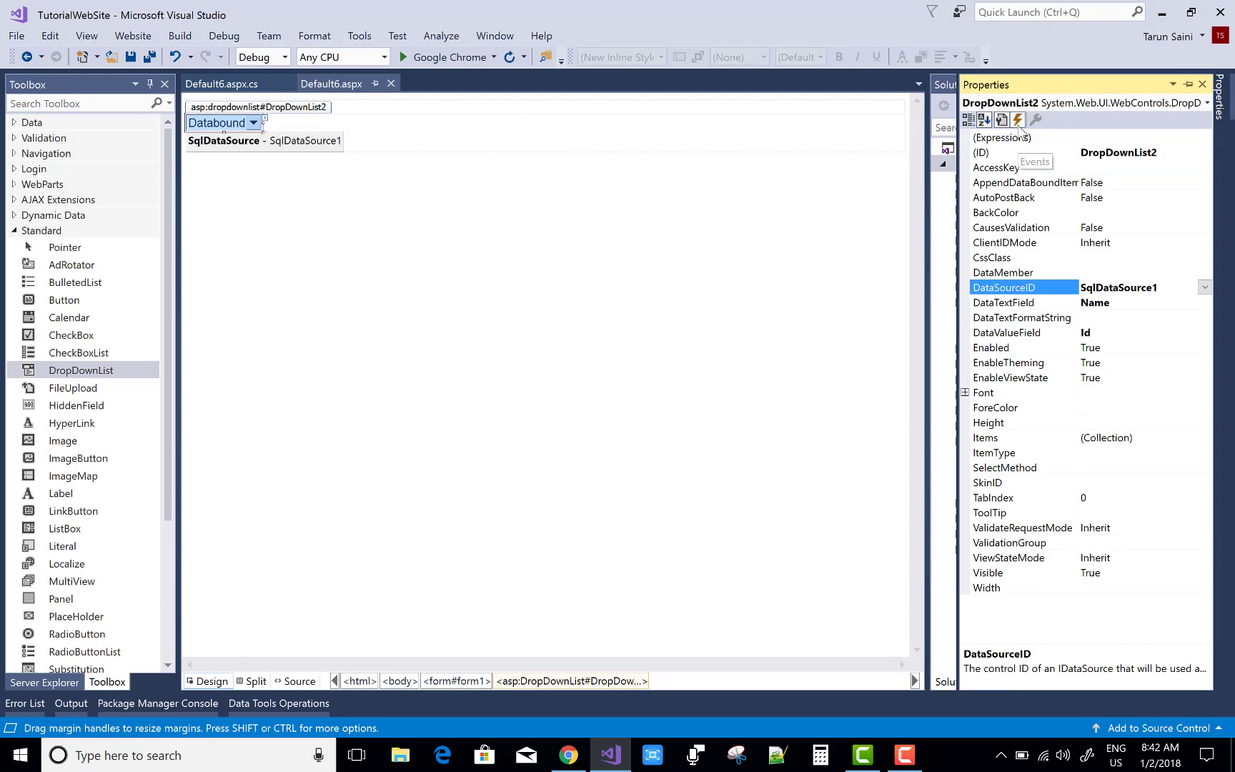
{"action": "left_click", "coordinate": [1018, 120]}
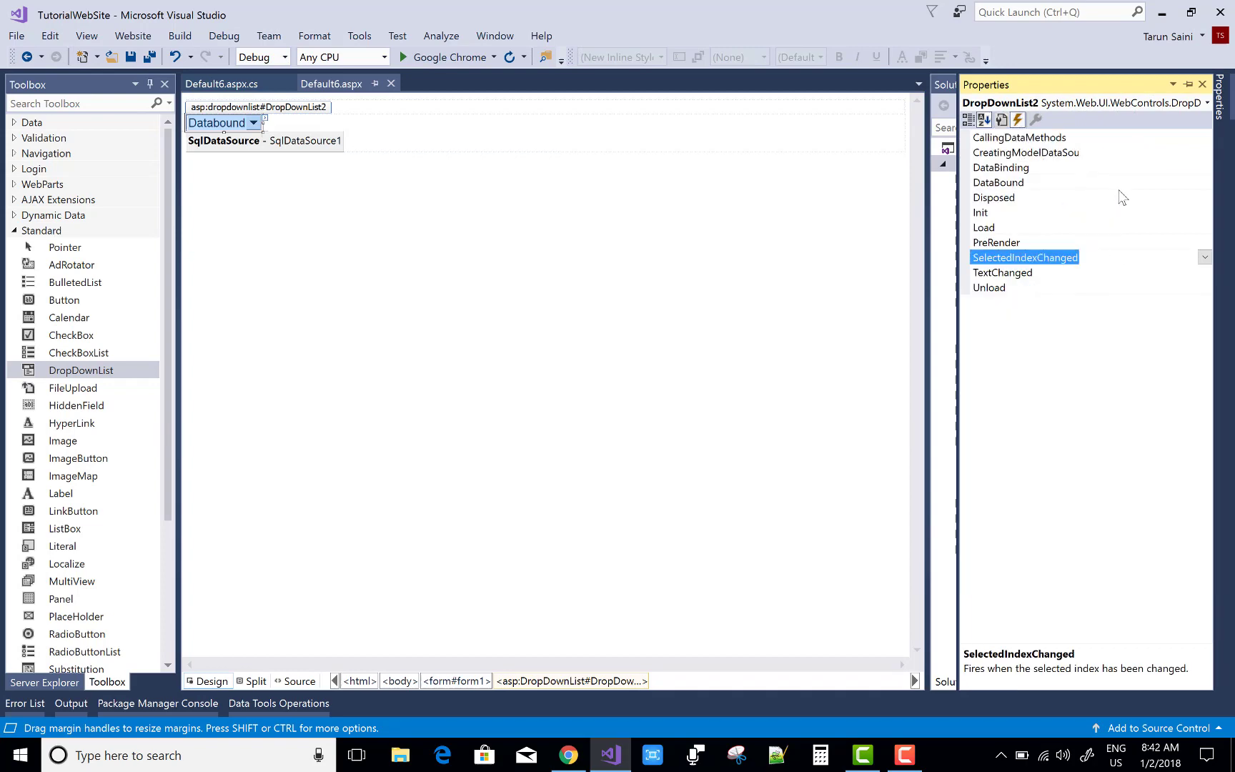
Create the DataBound handler and cast sender with 'DropDownList ddl = sender as DropDownList;'.
{"action": "double_click", "coordinate": [998, 182]}
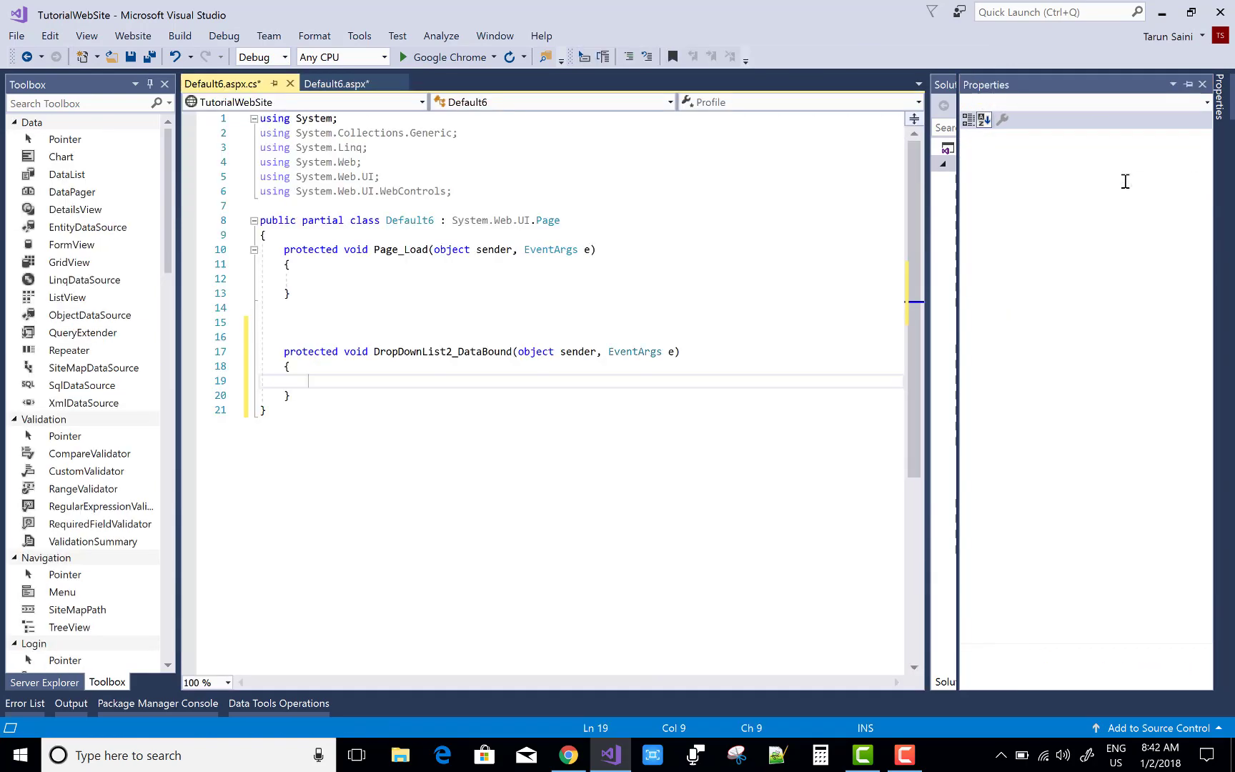
{"action": "left_click", "coordinate": [951, 682]}
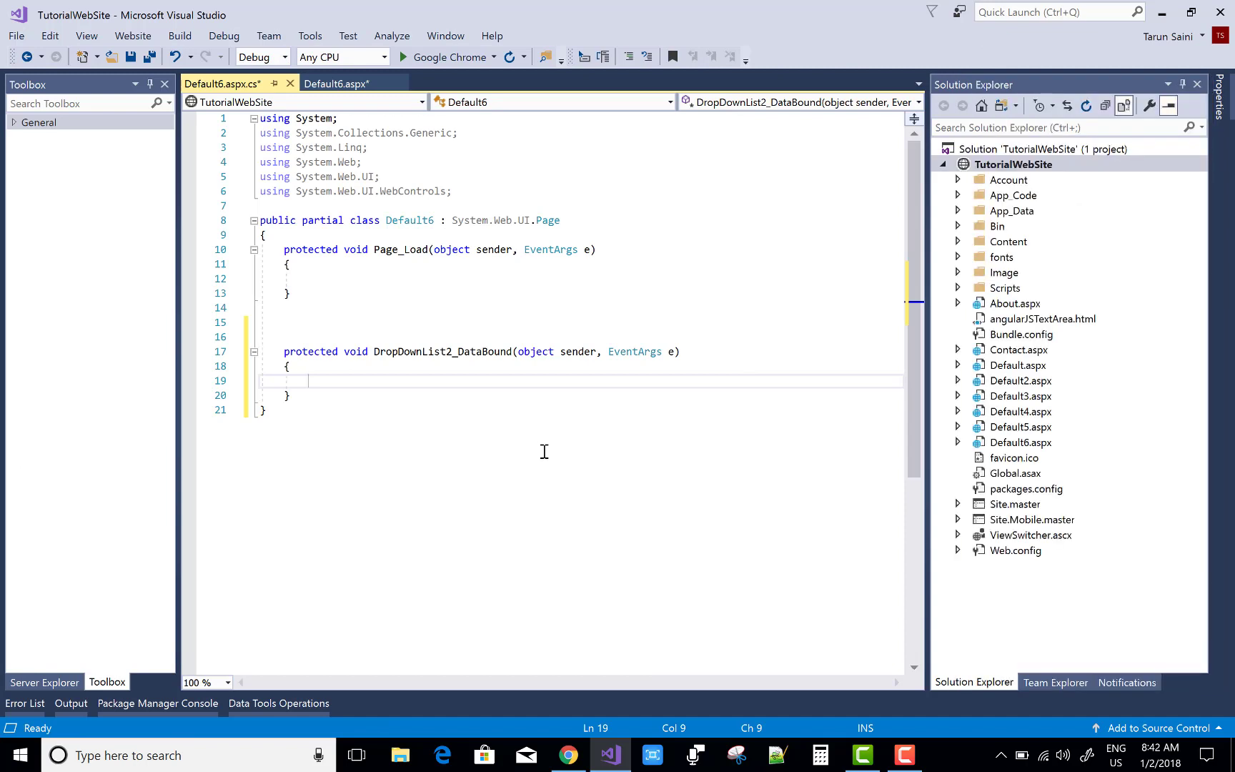
{"action": "type", "text": "DropDownList"}
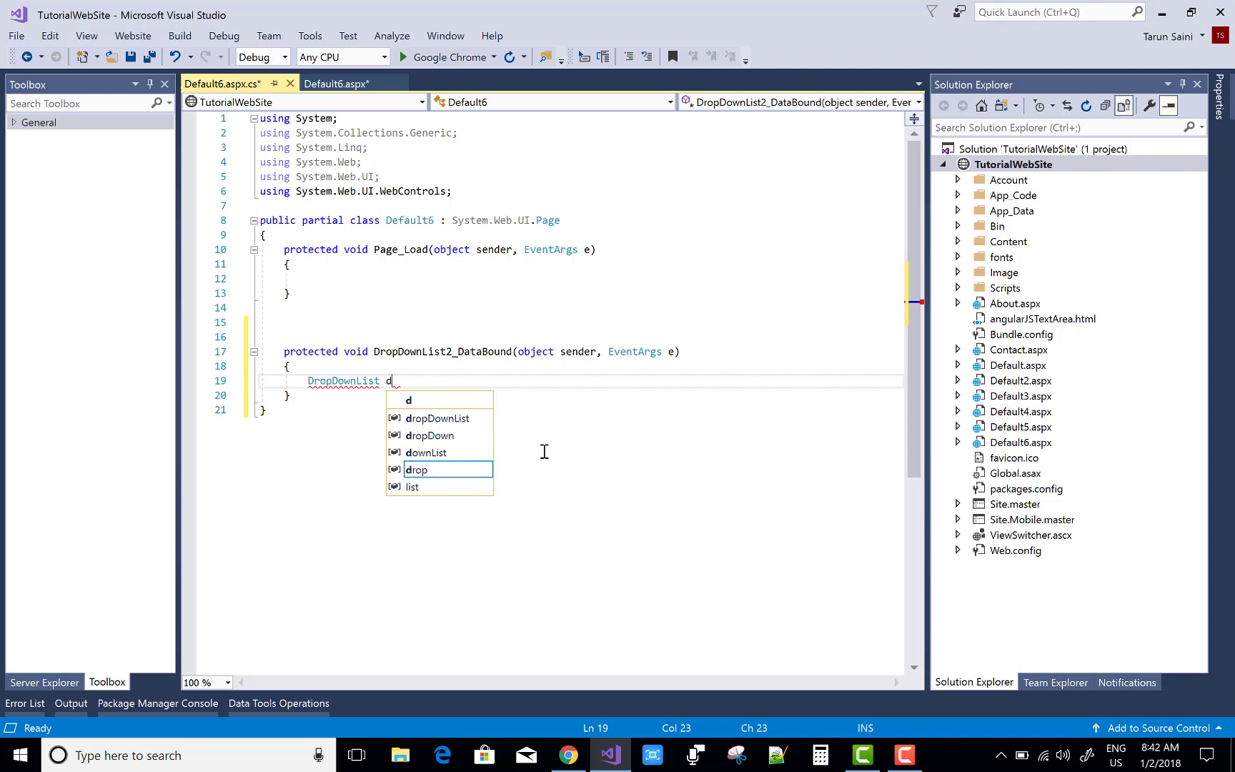
{"action": "type", "text": "dl = s"}
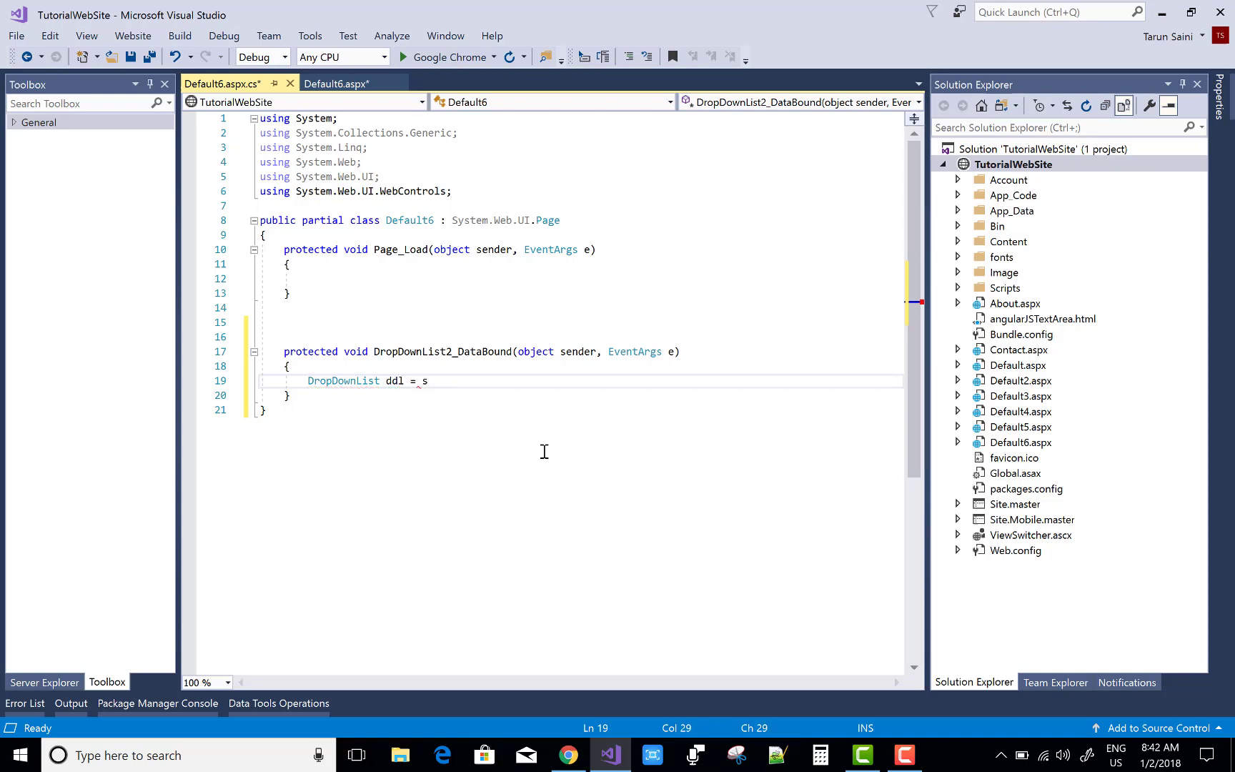
{"action": "type", "text": "ender as"}
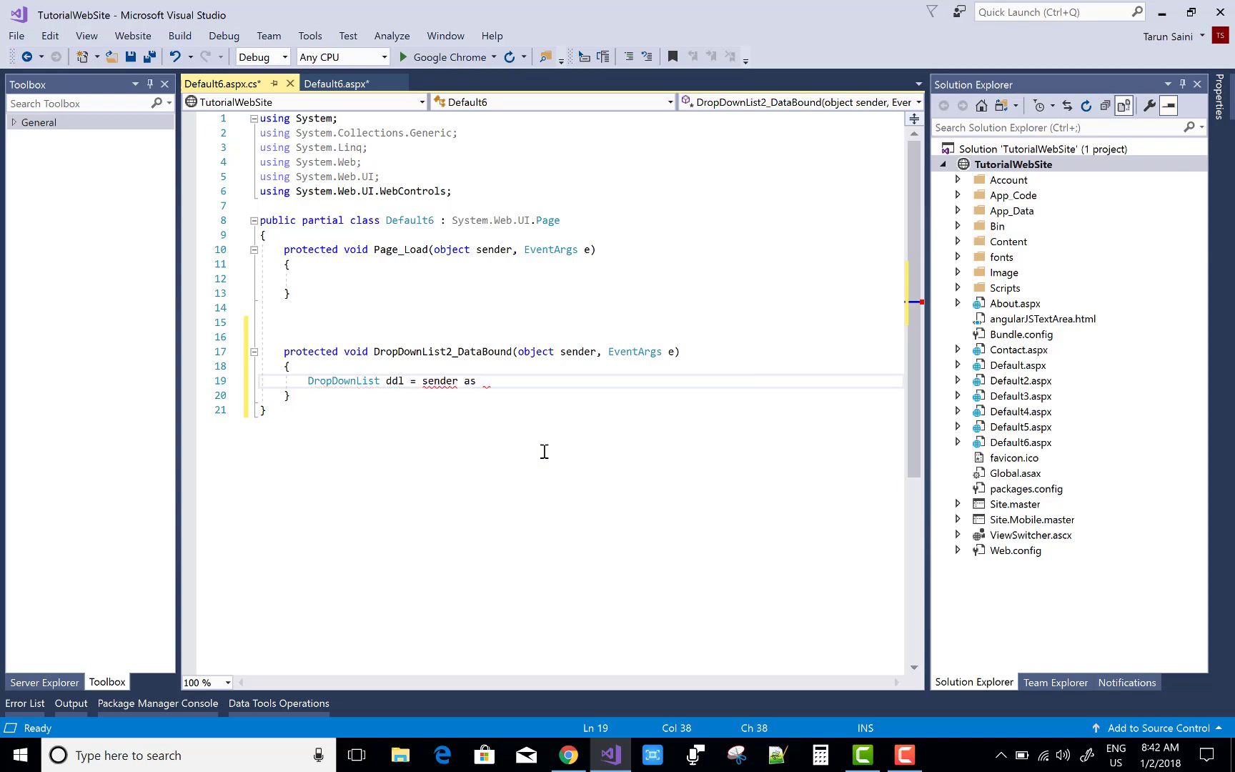
{"action": "type", "text": "drop"}
{"action": "type", "text": "if"}
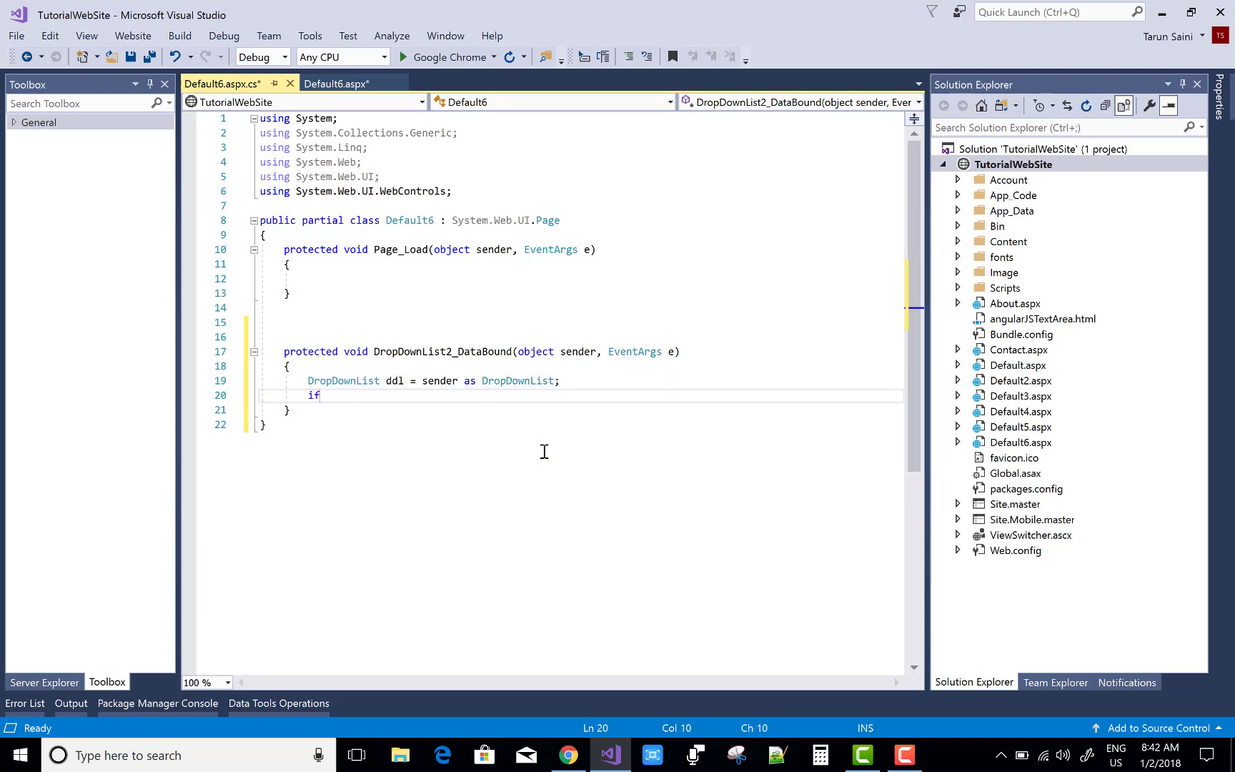
Start an 'if (ddl!=null) { }' null check on ddl.
{"action": "type", "text": "(ddl"}
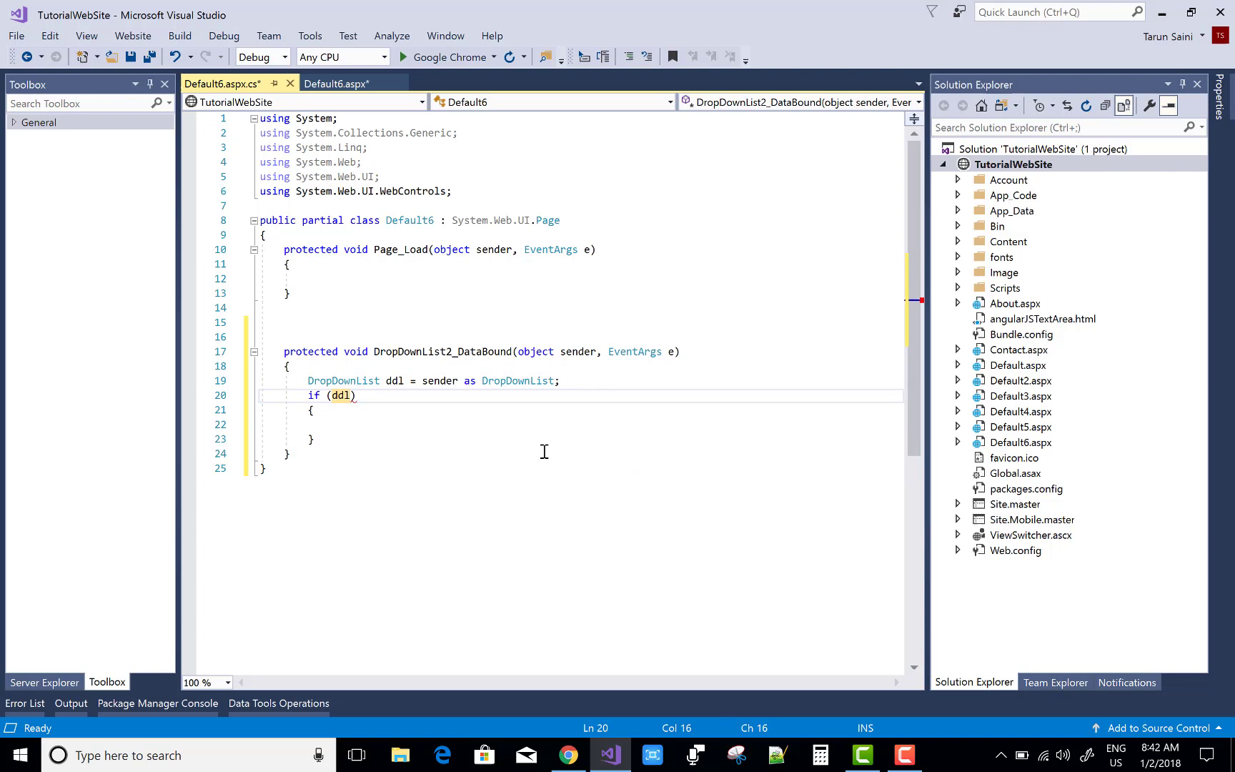
{"action": "type", "text": "!=null"}
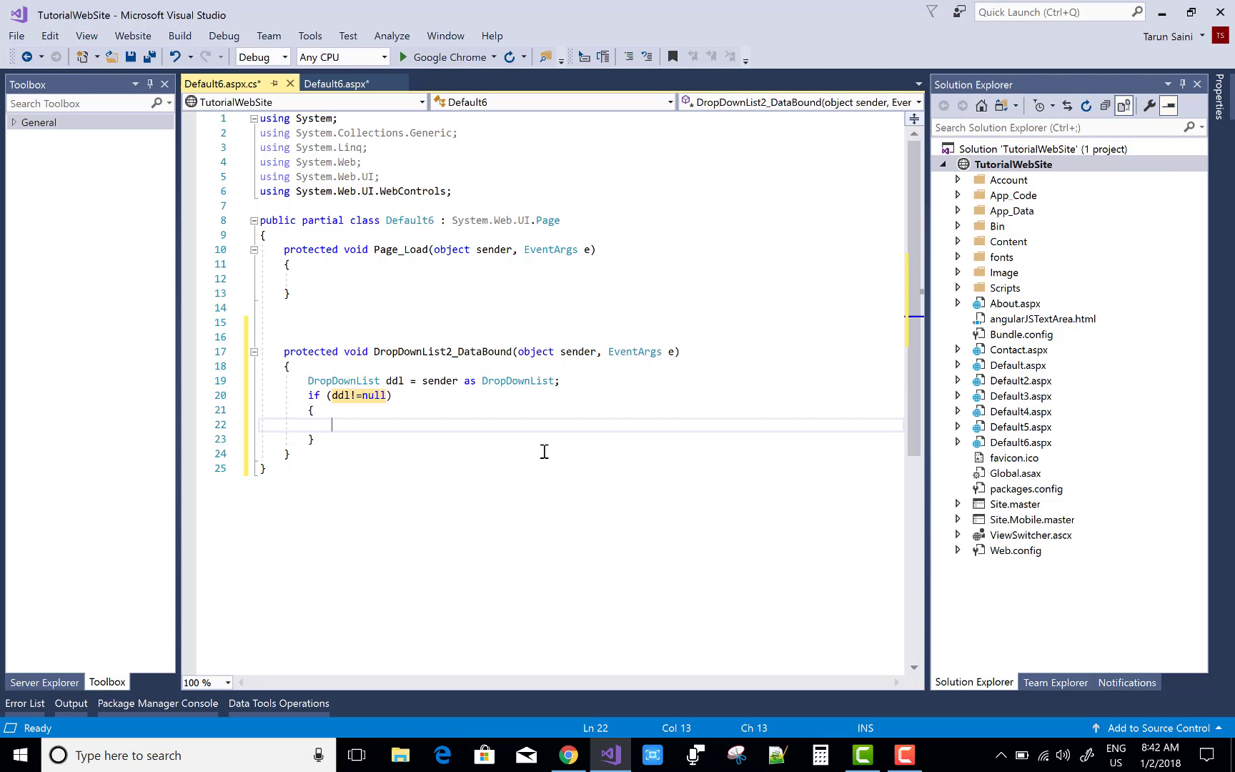
Write 'foreach (ListItem item in ddl.Items) { }' inside the null check using the foreach snippet.
{"action": "type", "text": "foreach (var item in collection"}
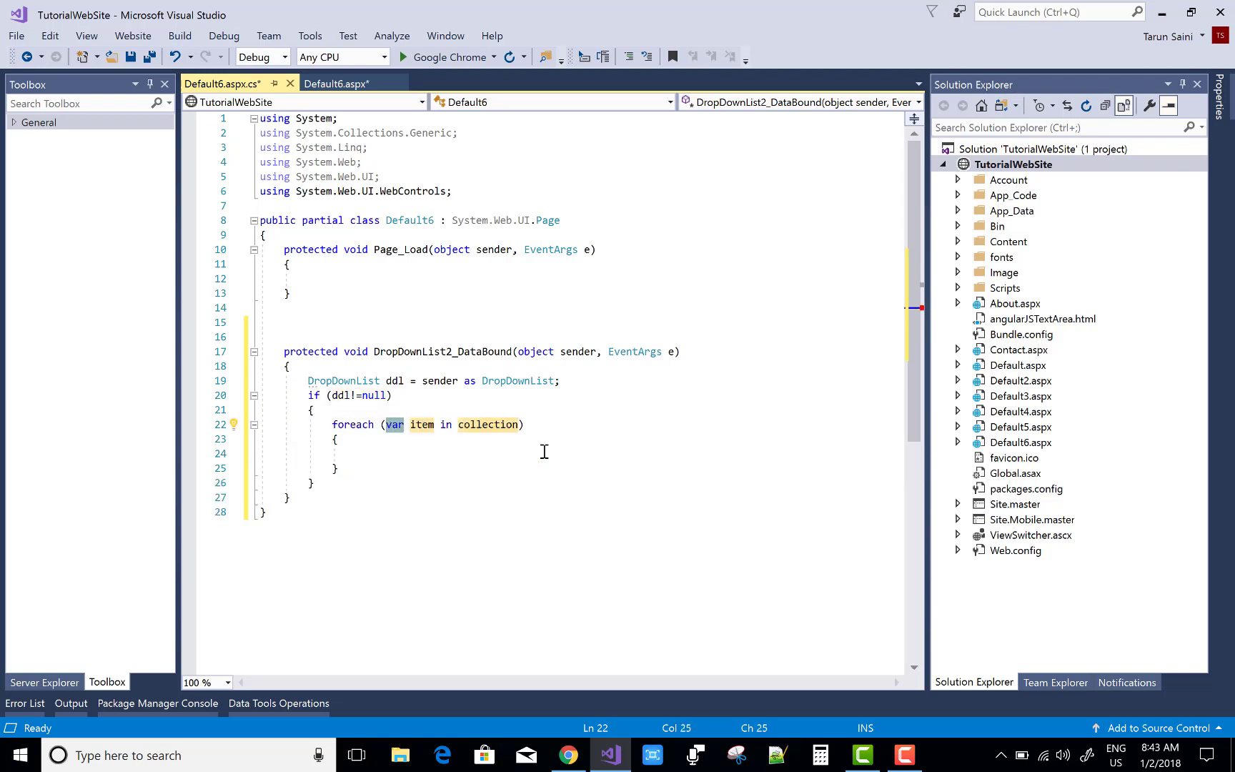
{"action": "type", "text": "ListItem"}
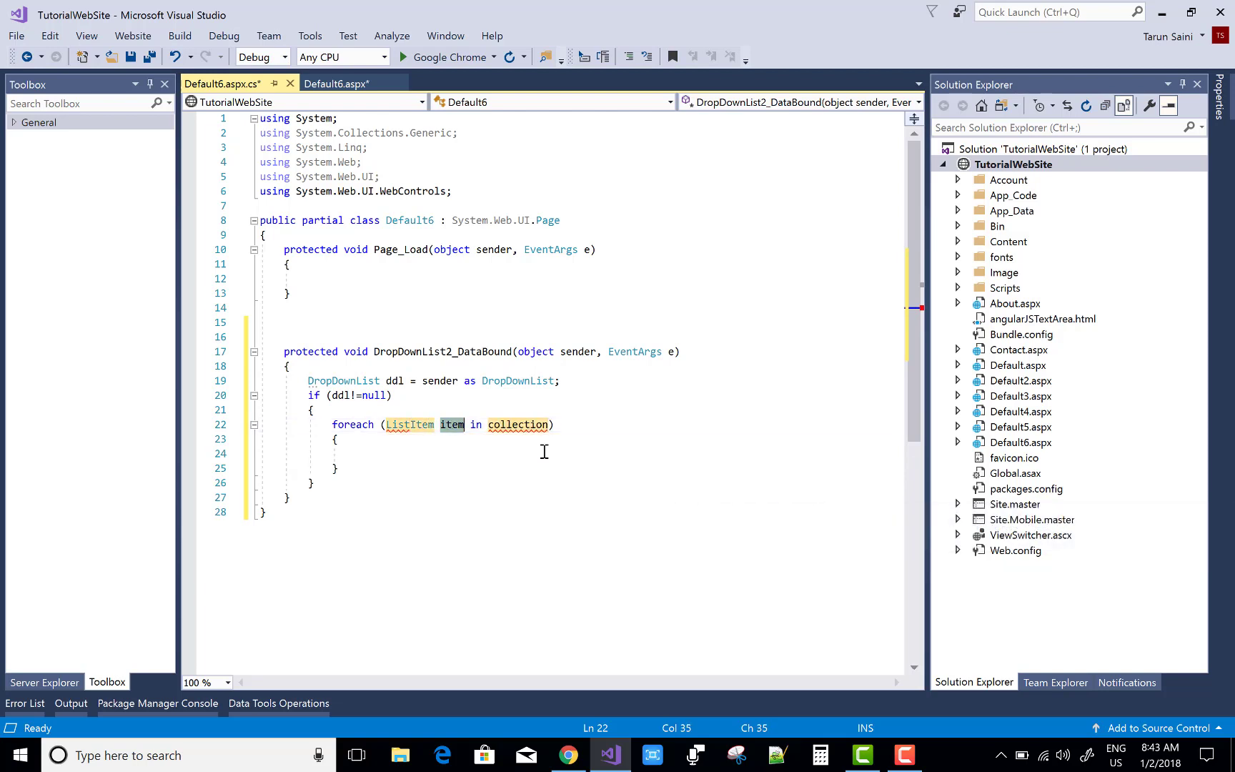
{"action": "type", "text": "ddl.Items"}
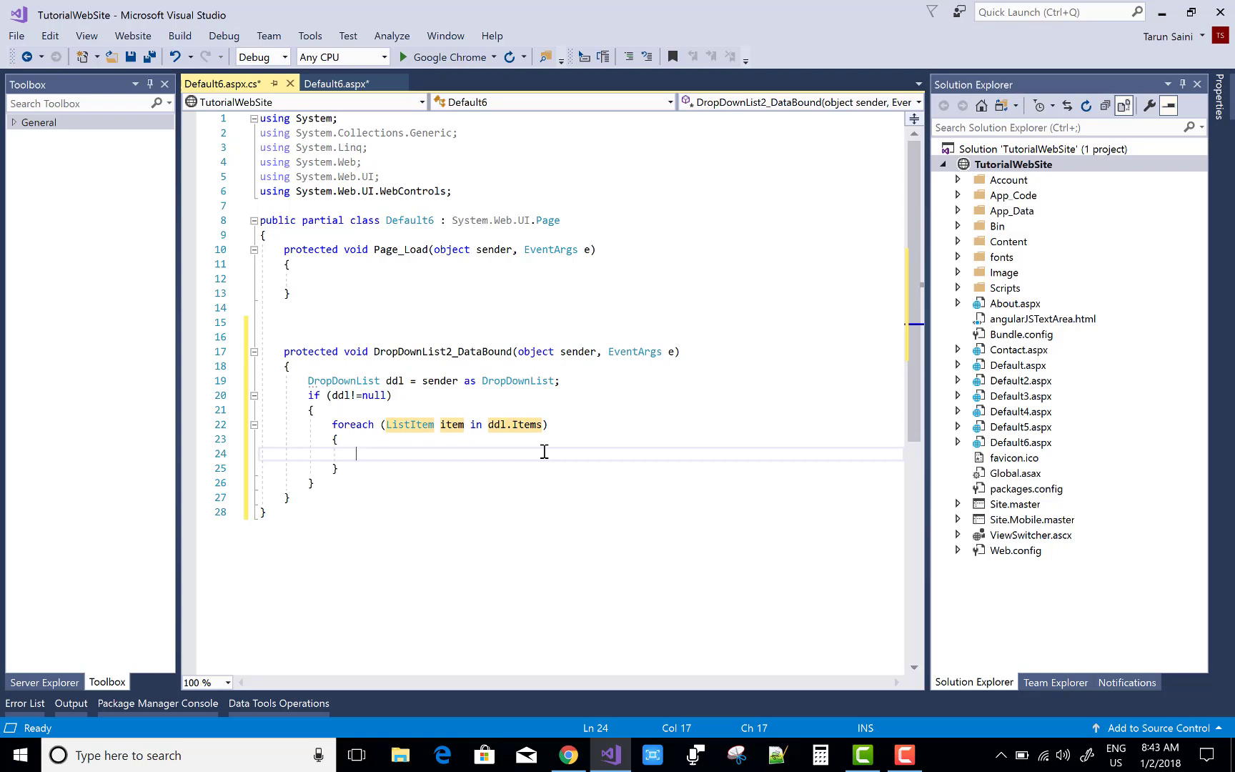
Write 'item.Attributes["title"] = item.Text;' in the loop body and save the code-behind file.
{"action": "type", "text": "ite"}
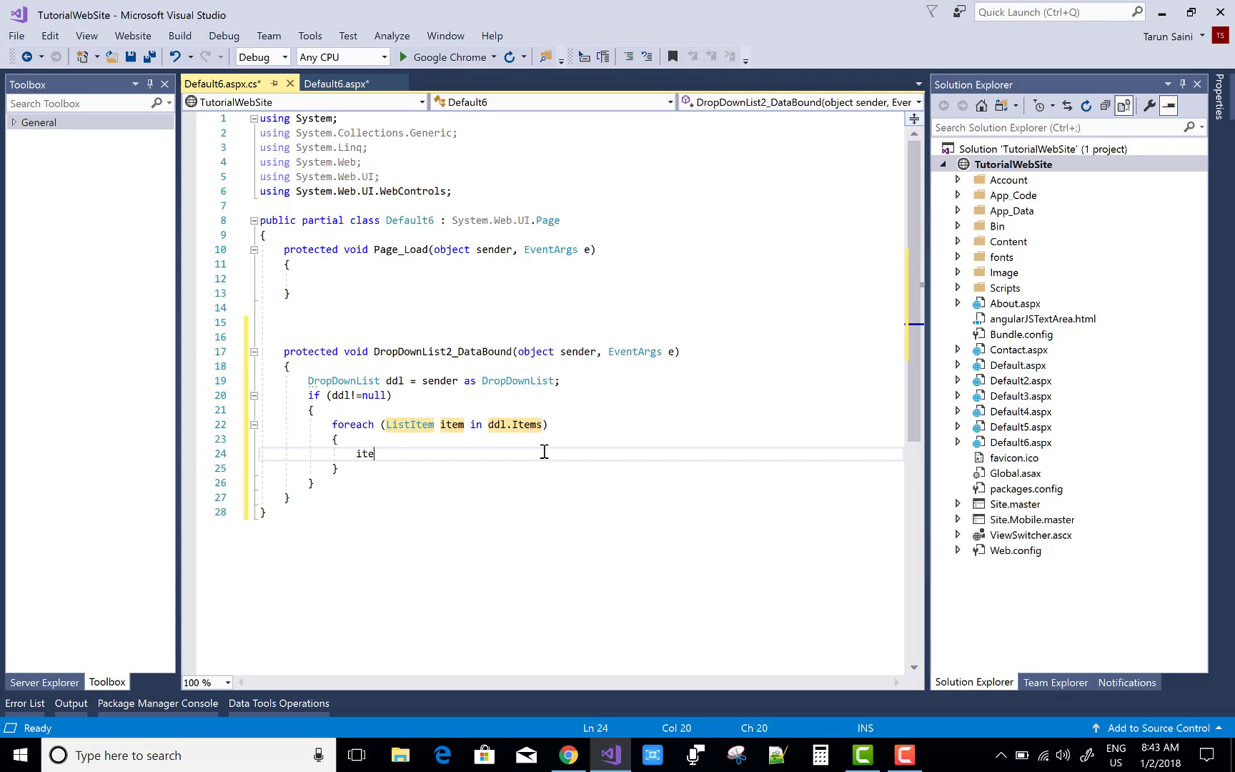
{"action": "type", "text": ".Attributes"}
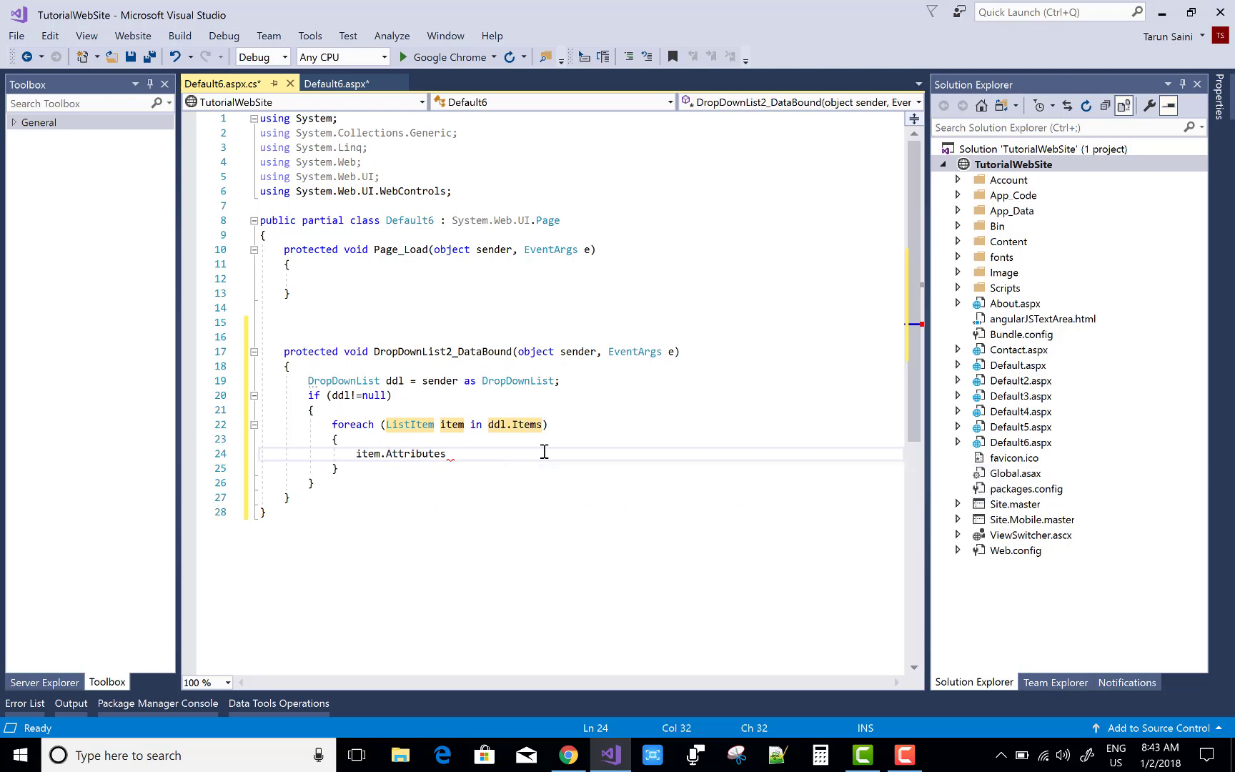
{"action": "type", "text": "[\"]"}
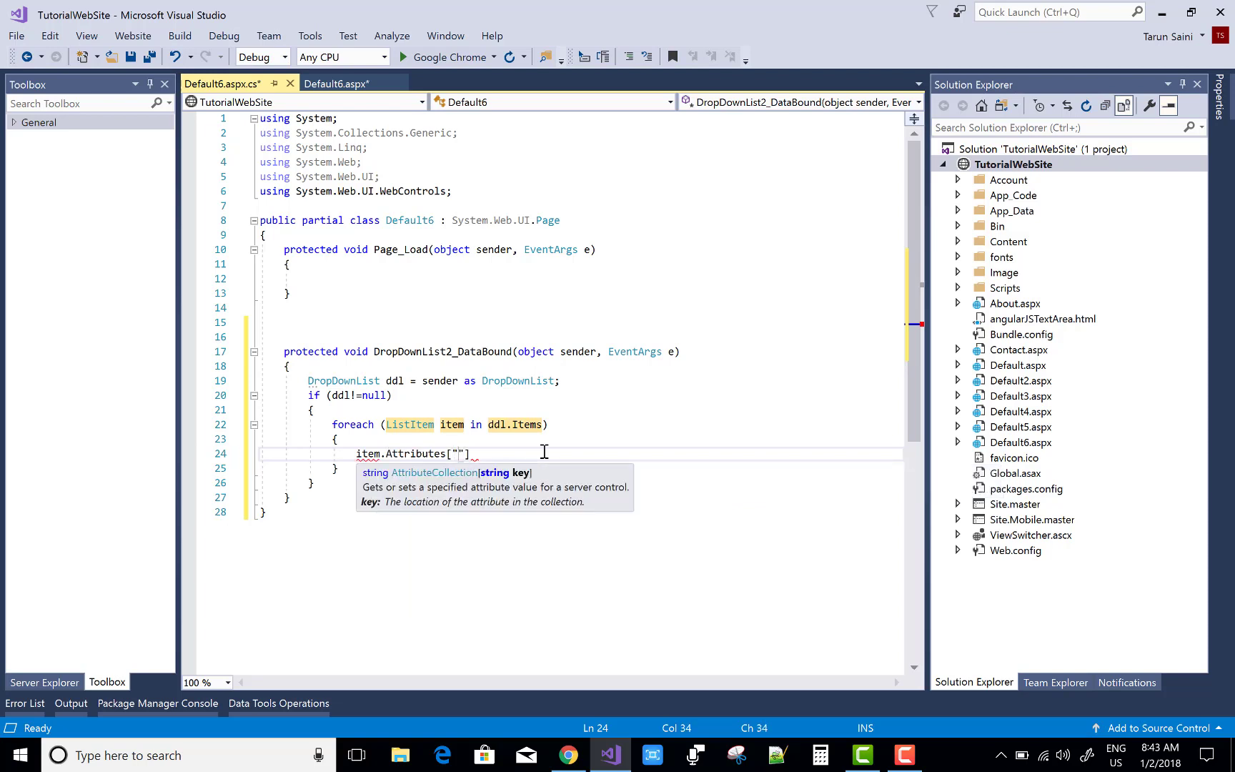
{"action": "type", "text": "titl"}
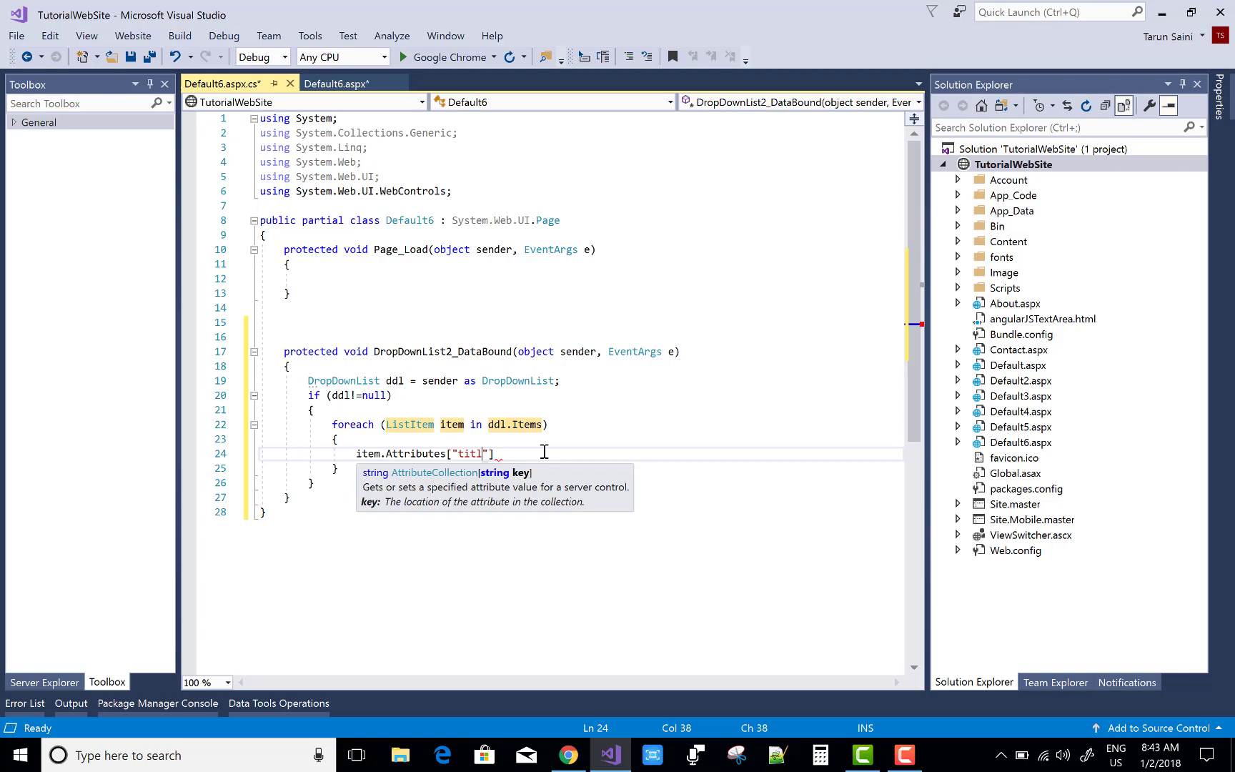
{"action": "type", "text": "e"}
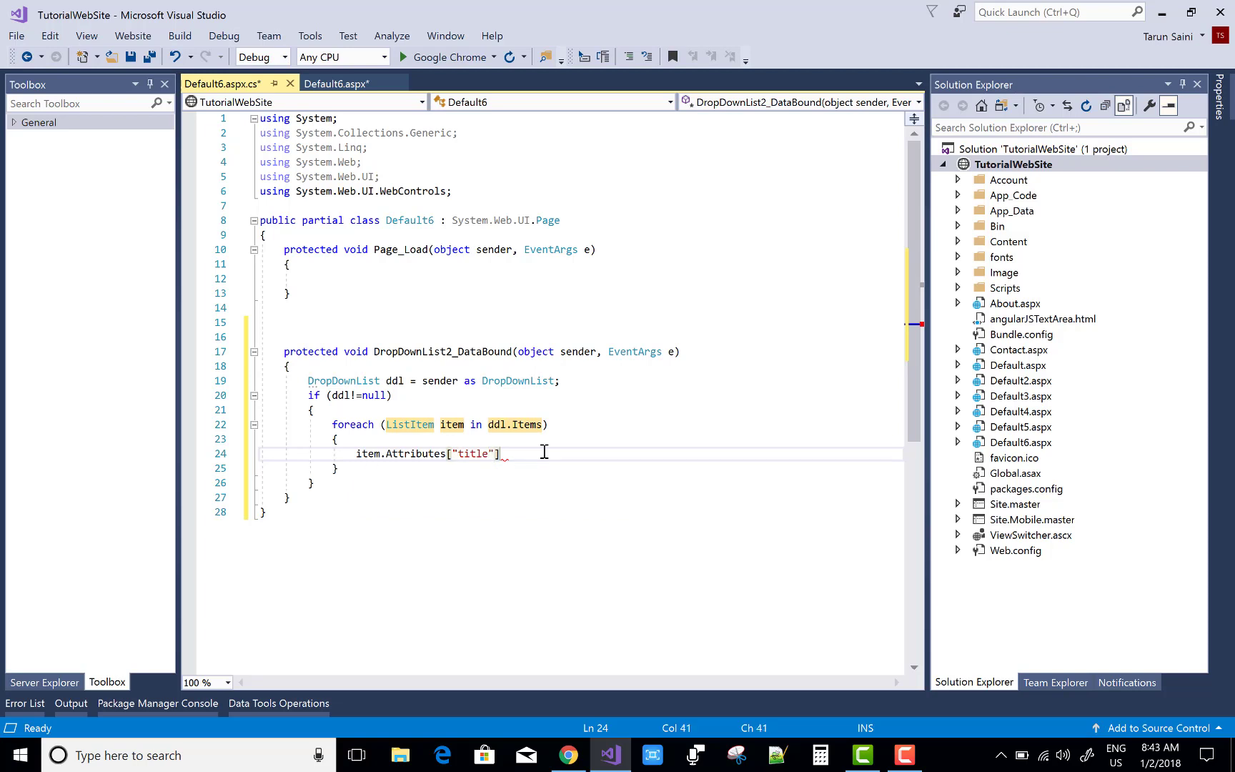
{"action": "type", "text": "=item"}
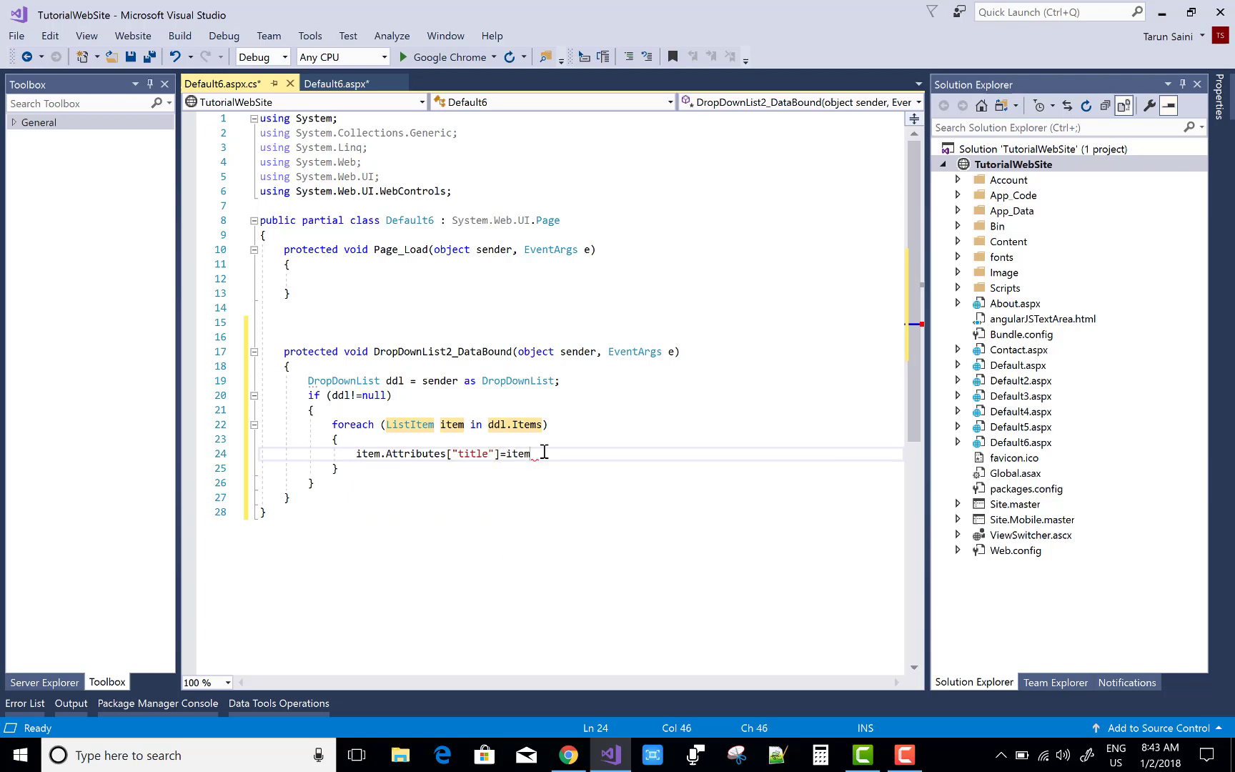
{"action": "type", "text": ".Text;"}
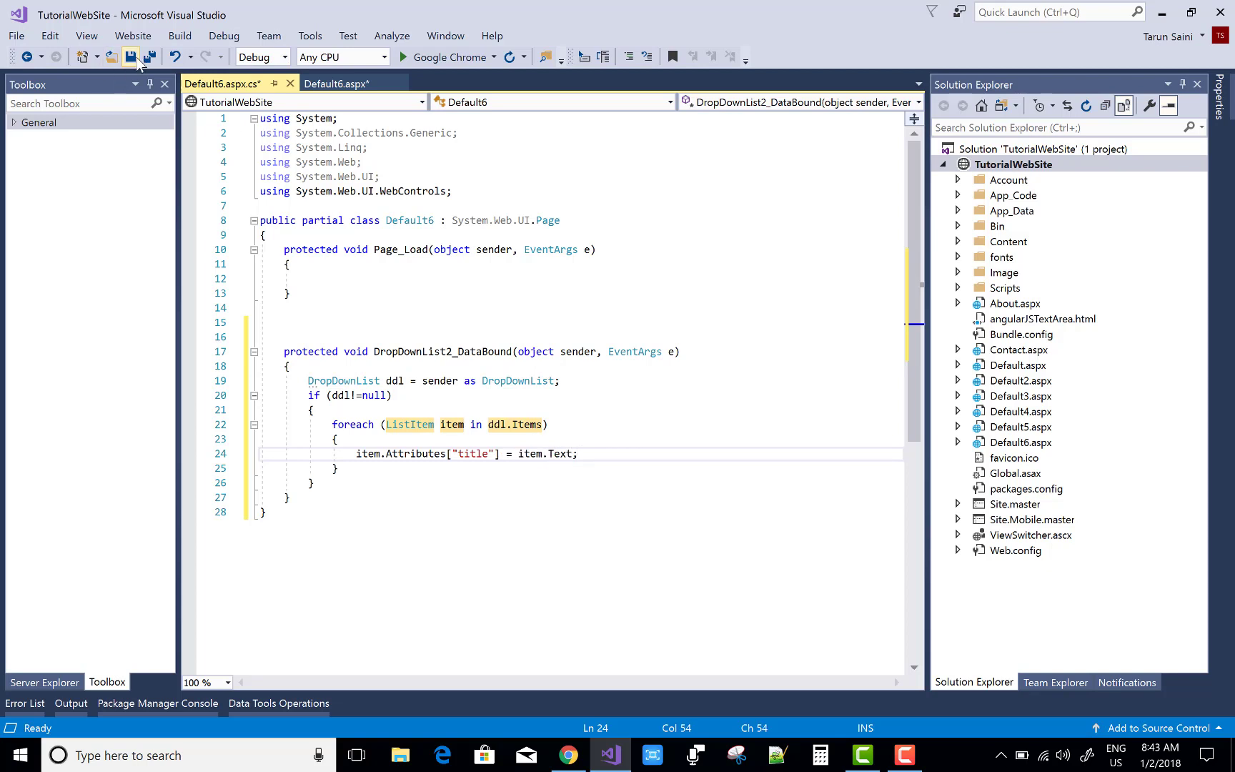
{"action": "left_click", "coordinate": [333, 83]}
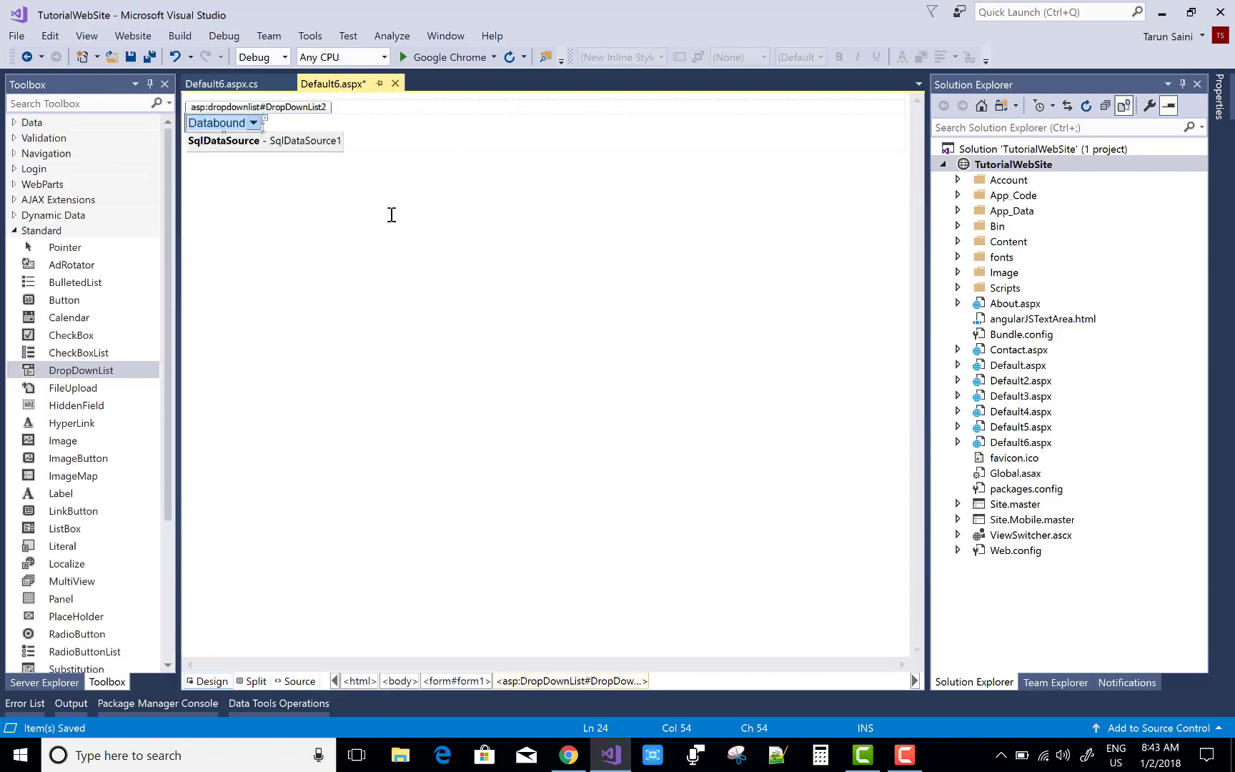